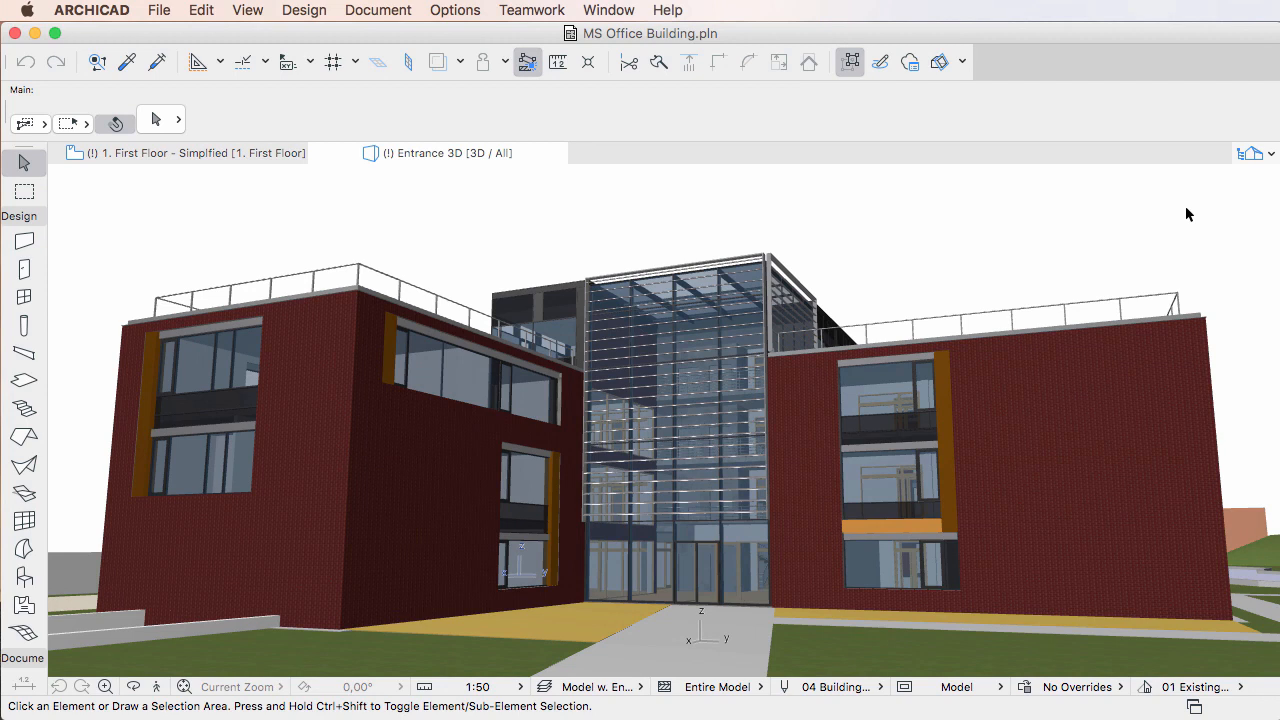
{"action": "mouse_move", "coordinate": [990, 343]}
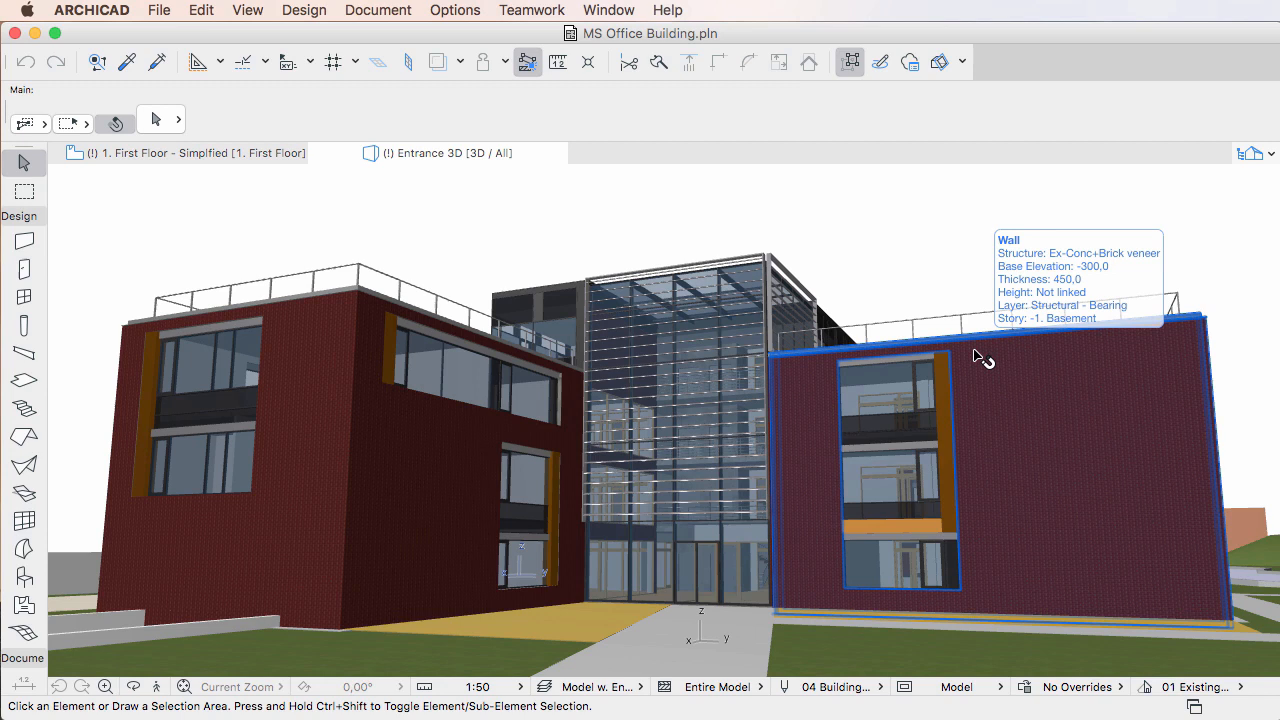
Apply the Cardboard Model with Glass graphic override from the Document menu
{"action": "left_click", "coordinate": [377, 10]}
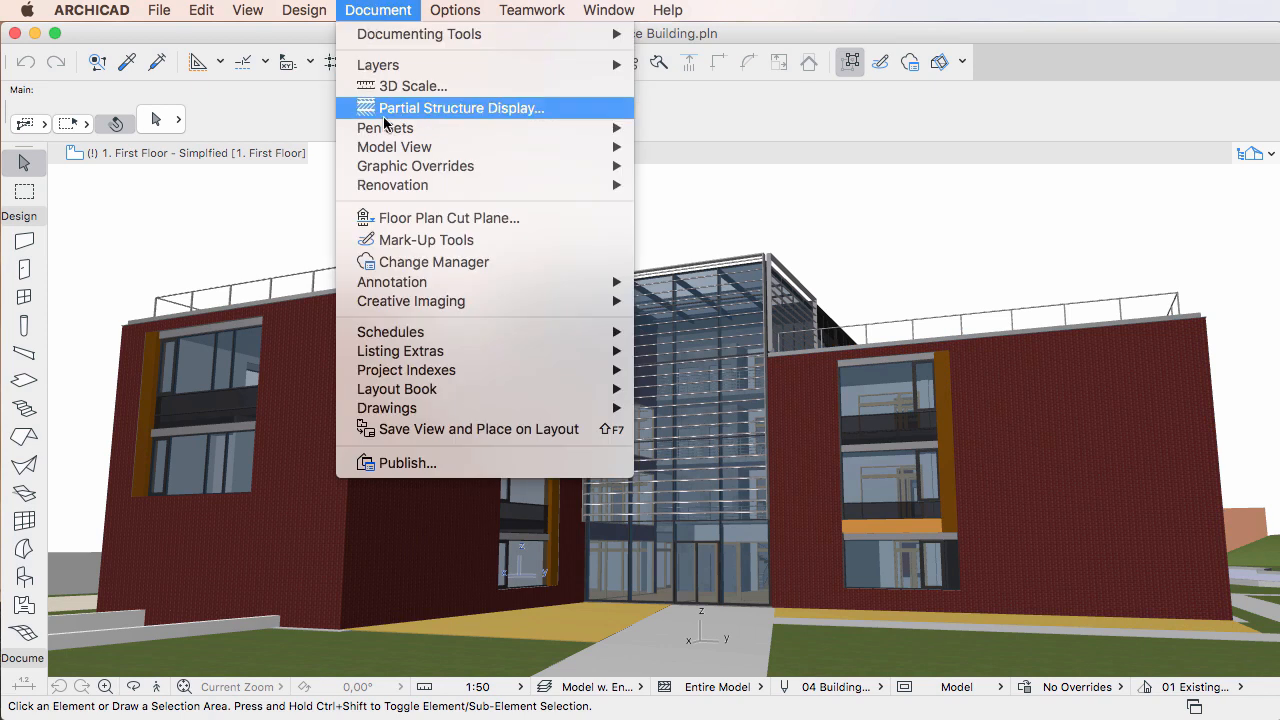
{"action": "mouse_move", "coordinate": [415, 166]}
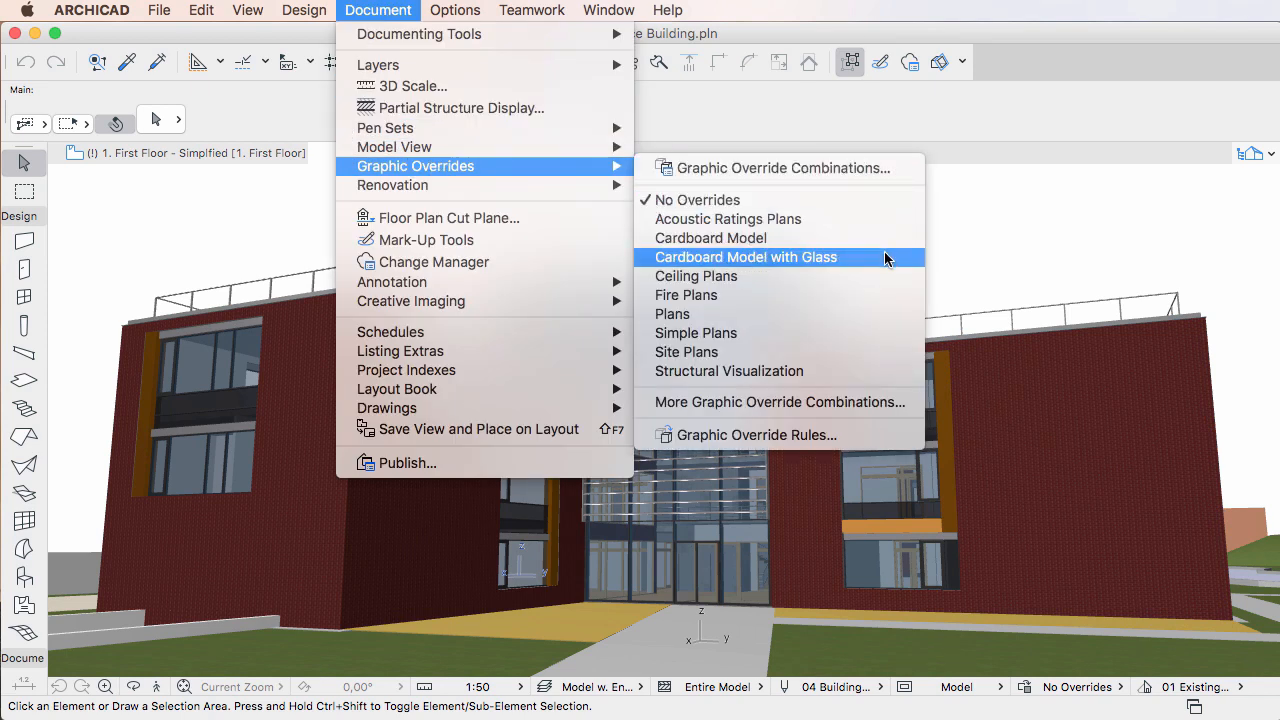
{"action": "left_click", "coordinate": [745, 257]}
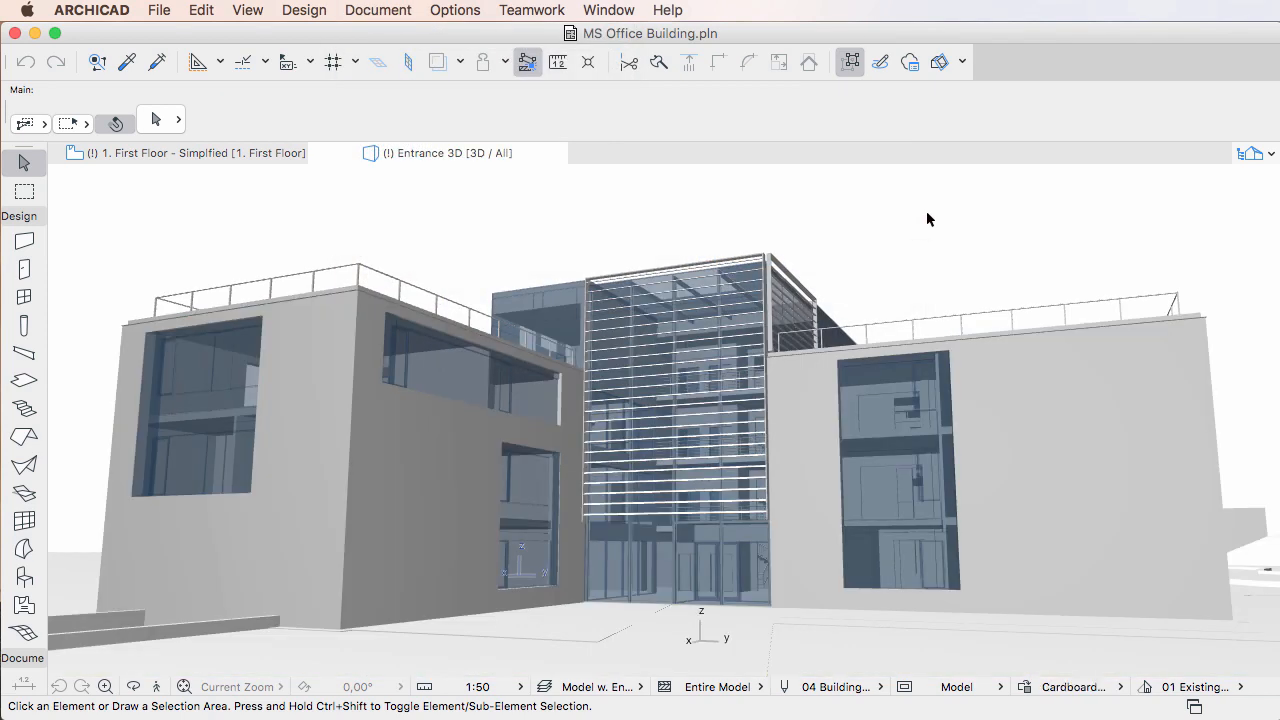
{"action": "mouse_move", "coordinate": [988, 361]}
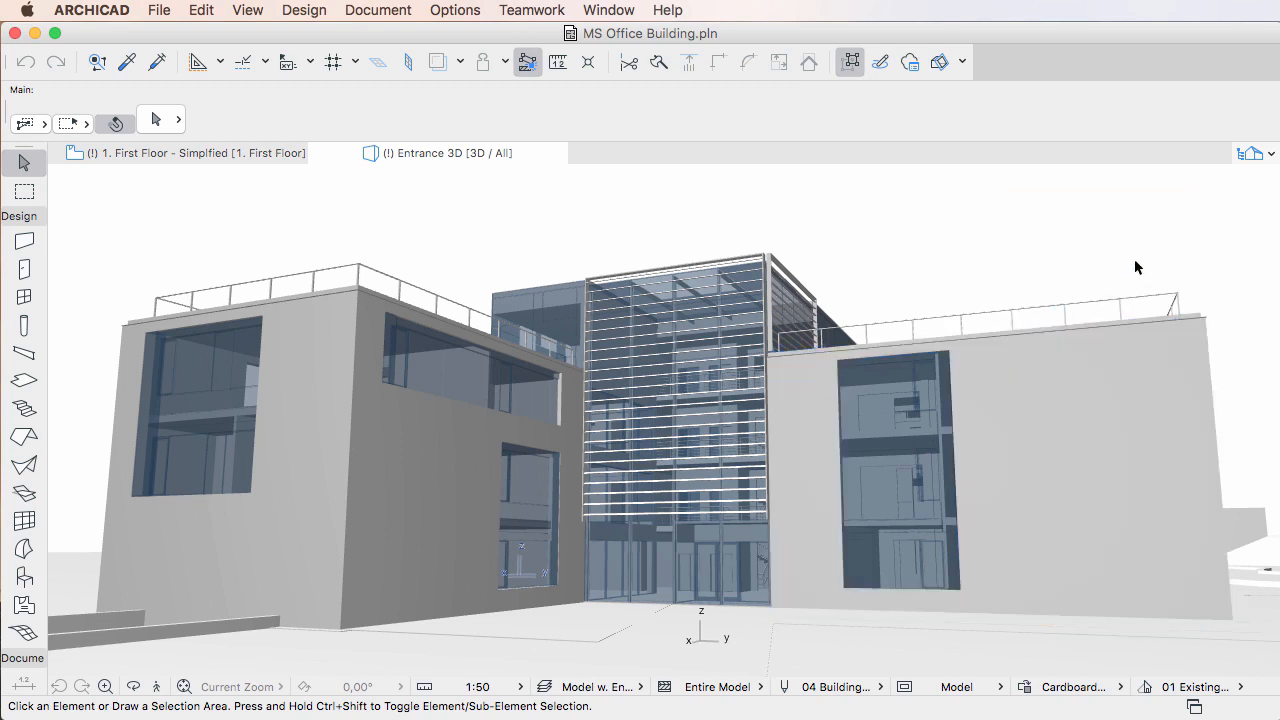
{"action": "mouse_move", "coordinate": [1194, 207]}
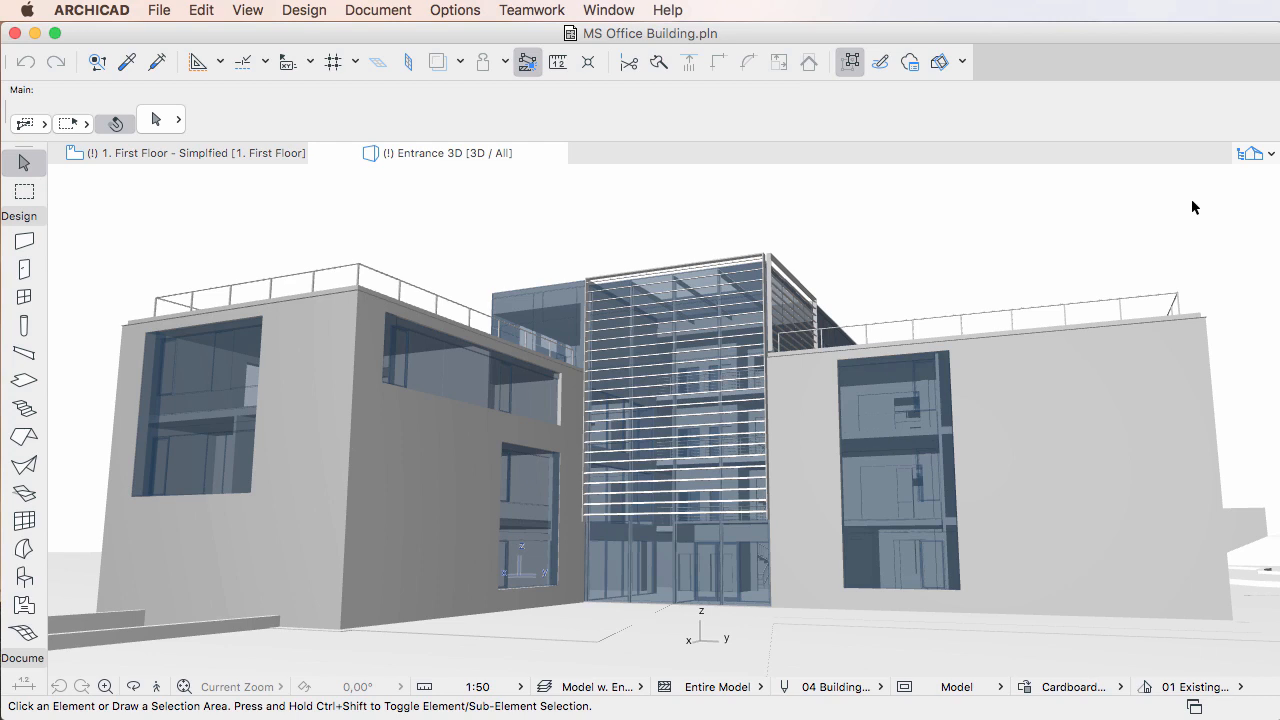
{"action": "mouse_move", "coordinate": [985, 365]}
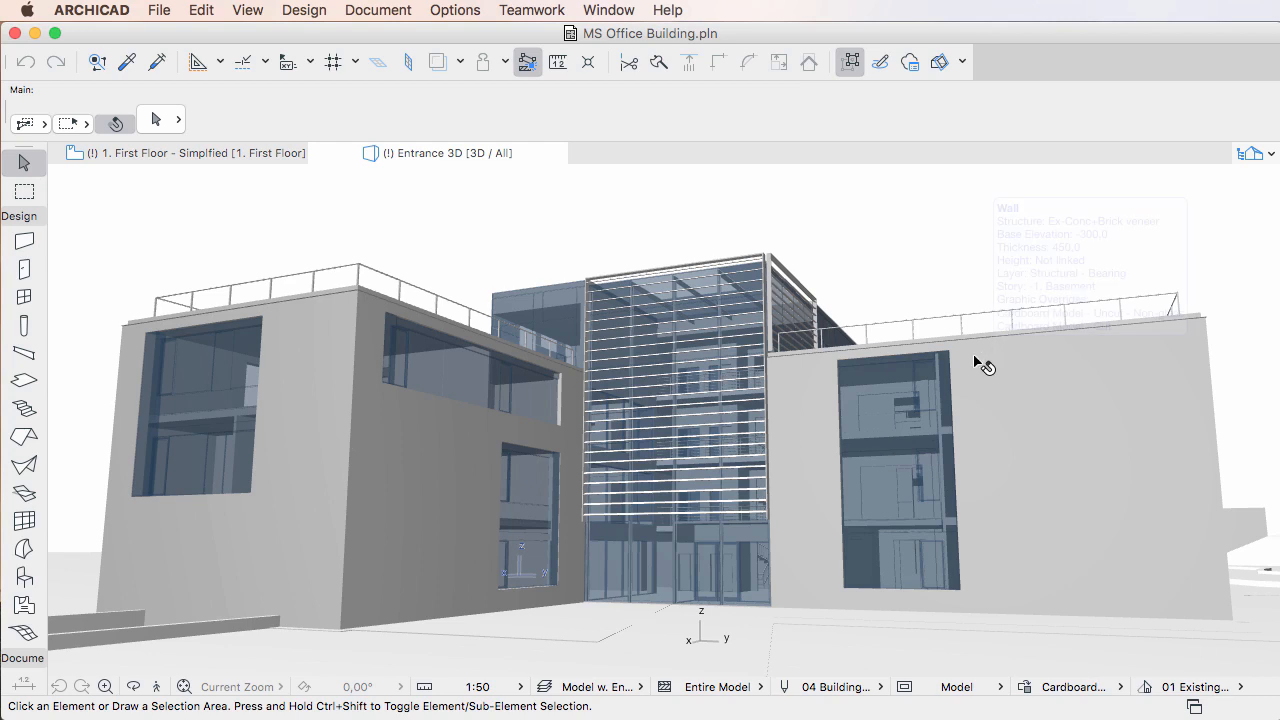
Select the right wing wall to show its Info Tag with override rules
{"action": "left_click", "coordinate": [983, 363]}
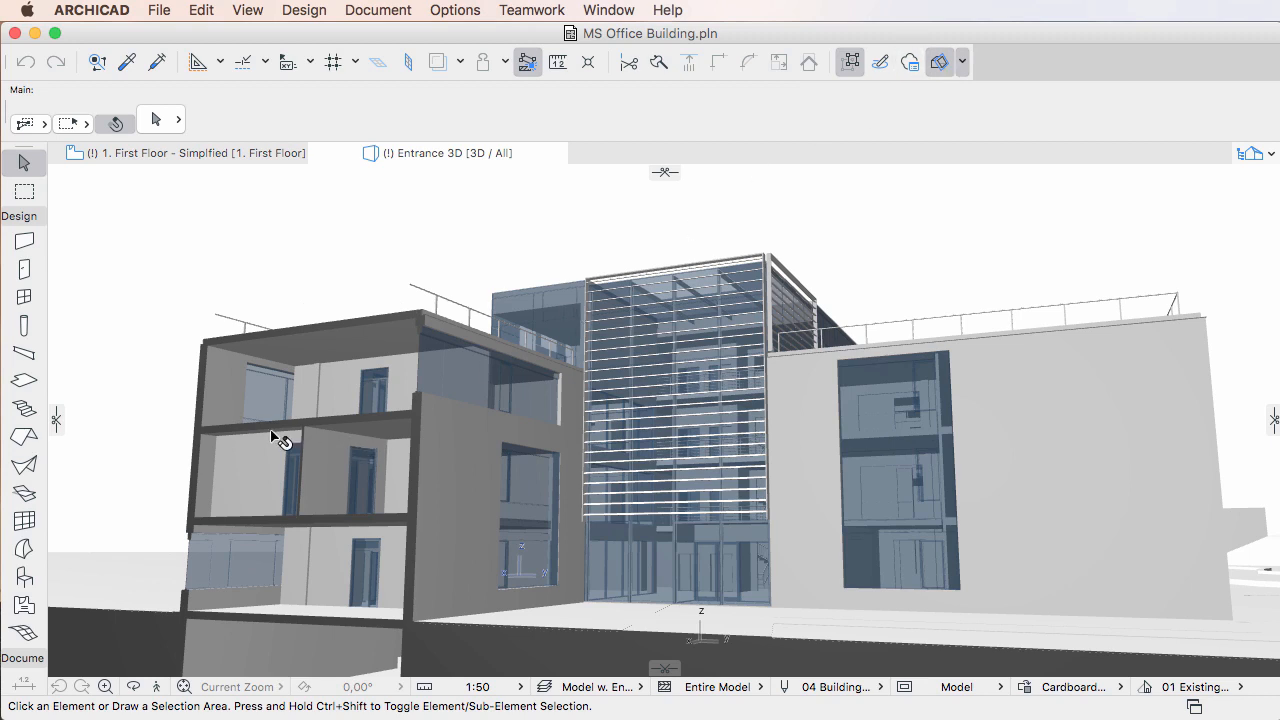
{"action": "mouse_move", "coordinate": [370, 455]}
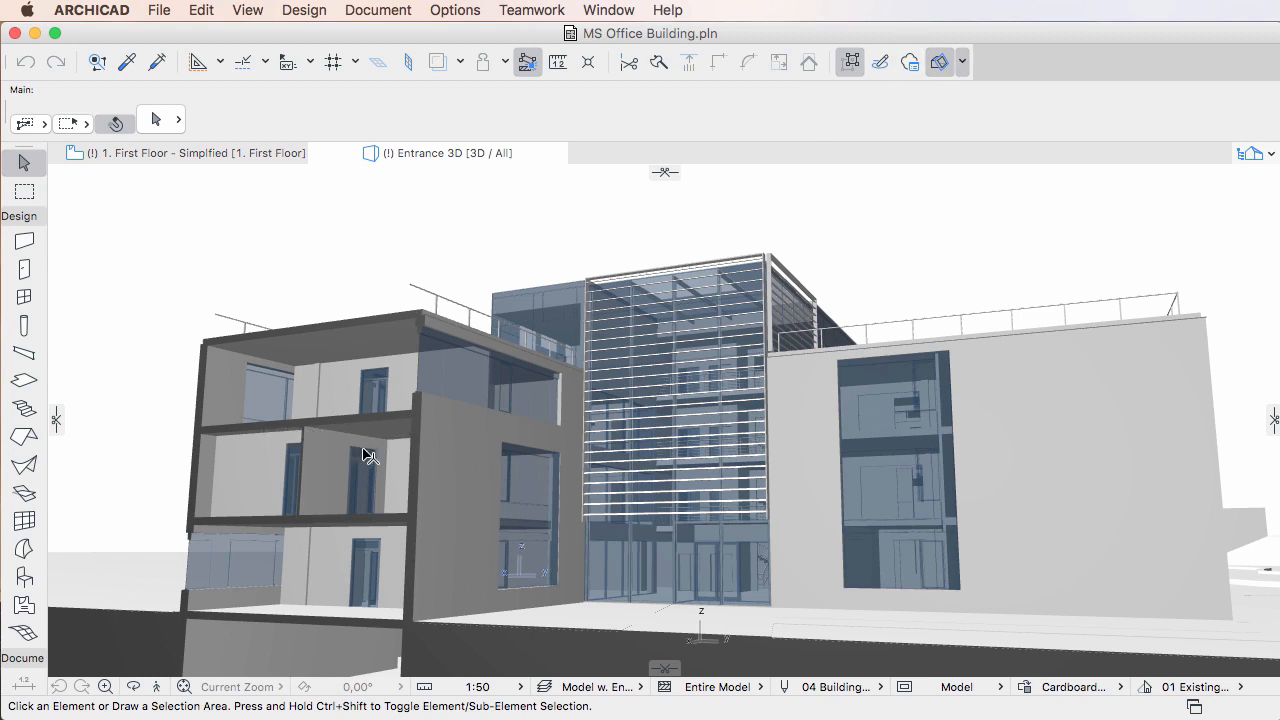
{"action": "mouse_move", "coordinate": [660, 363]}
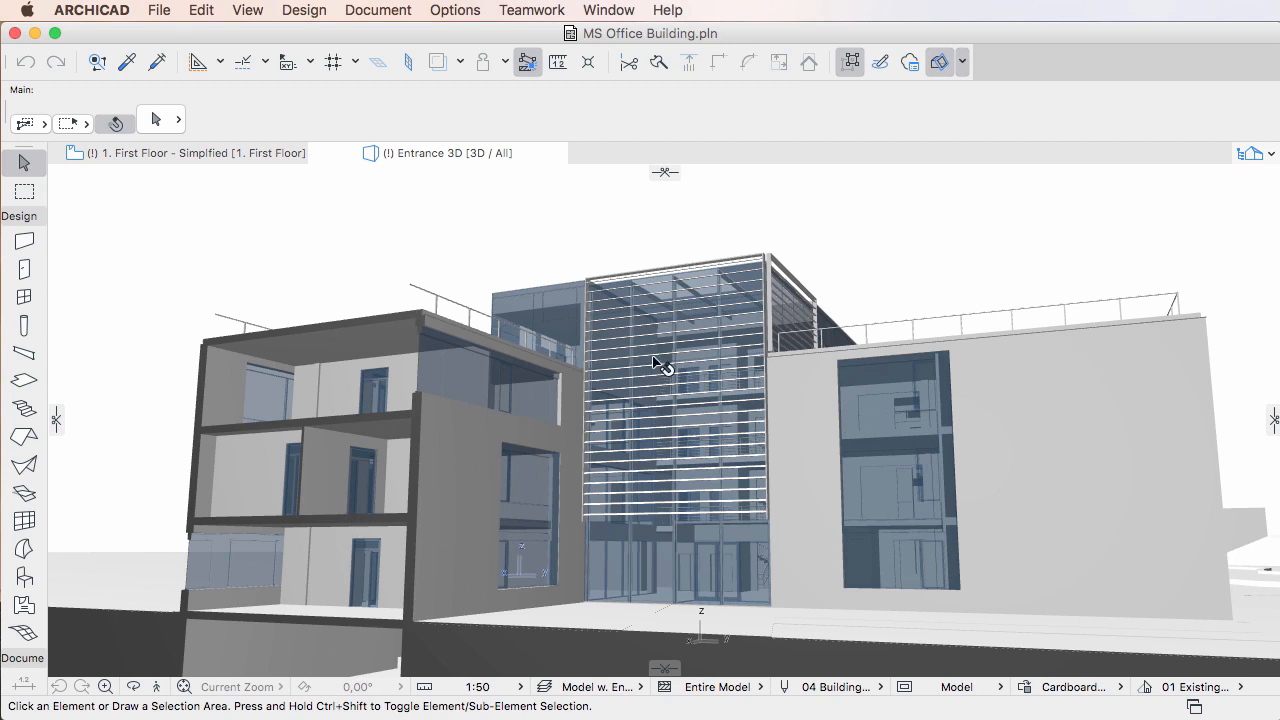
{"action": "mouse_move", "coordinate": [973, 199]}
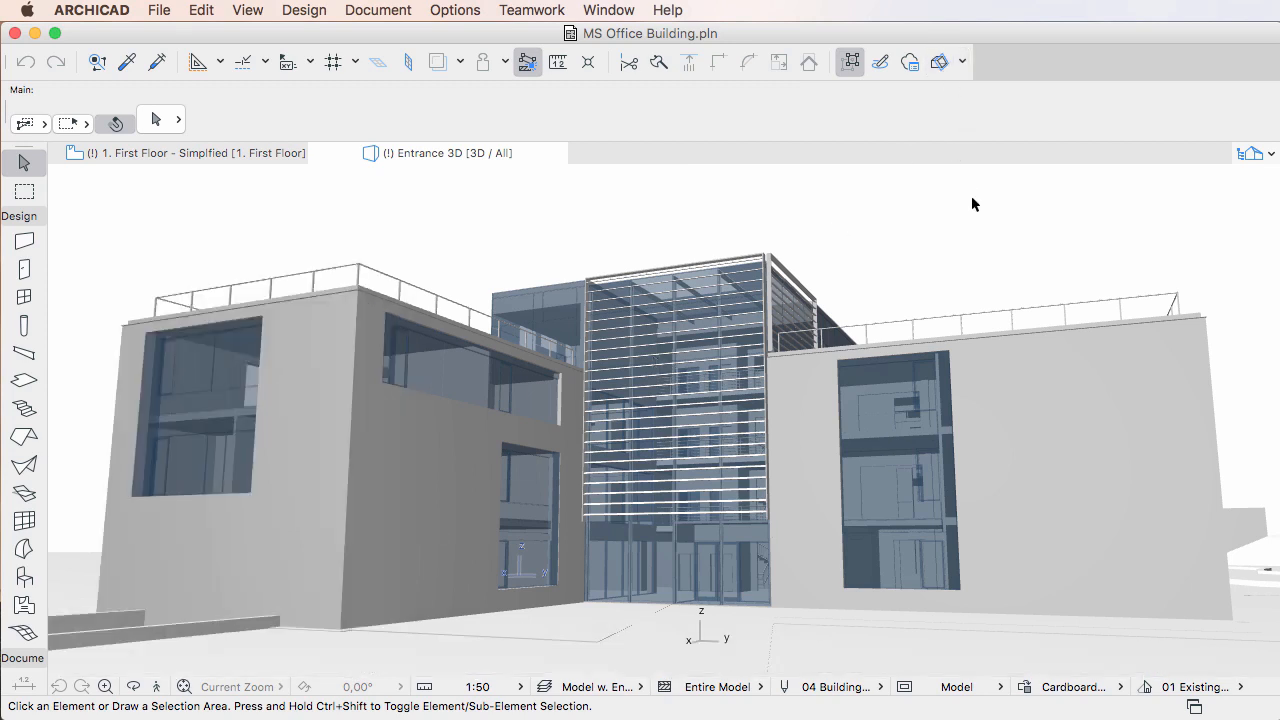
{"action": "mouse_move", "coordinate": [985, 367]}
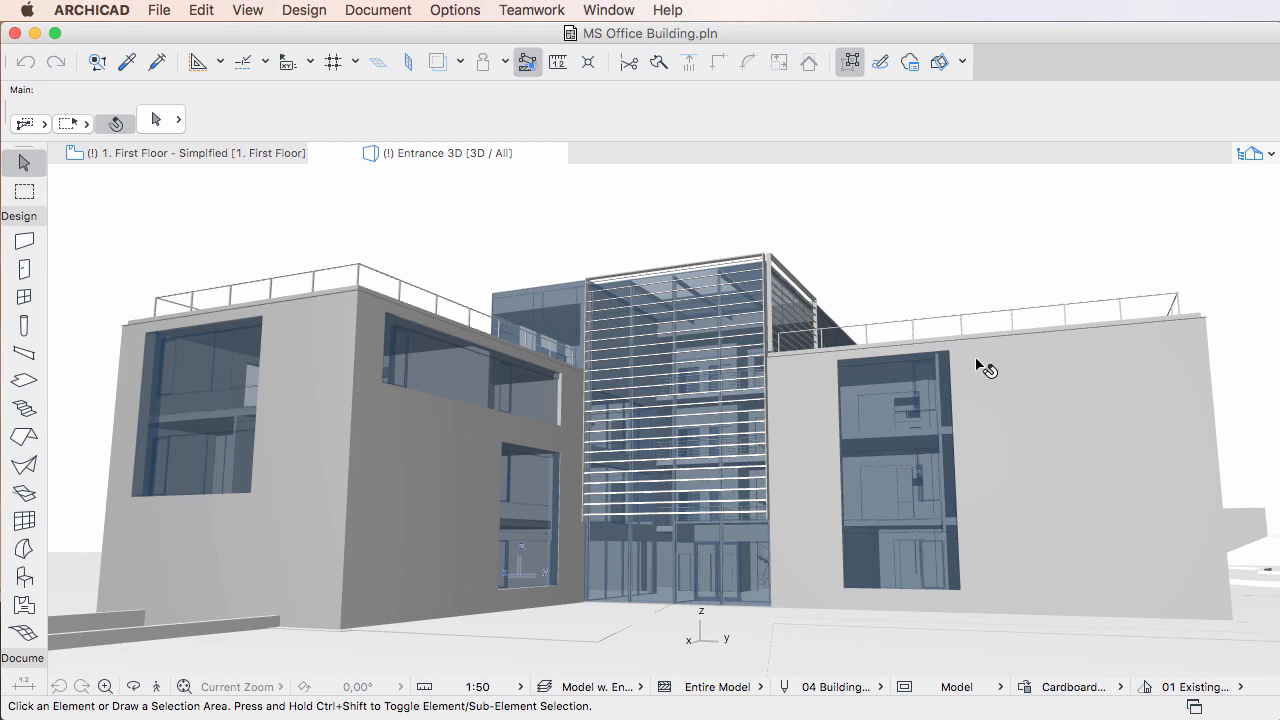